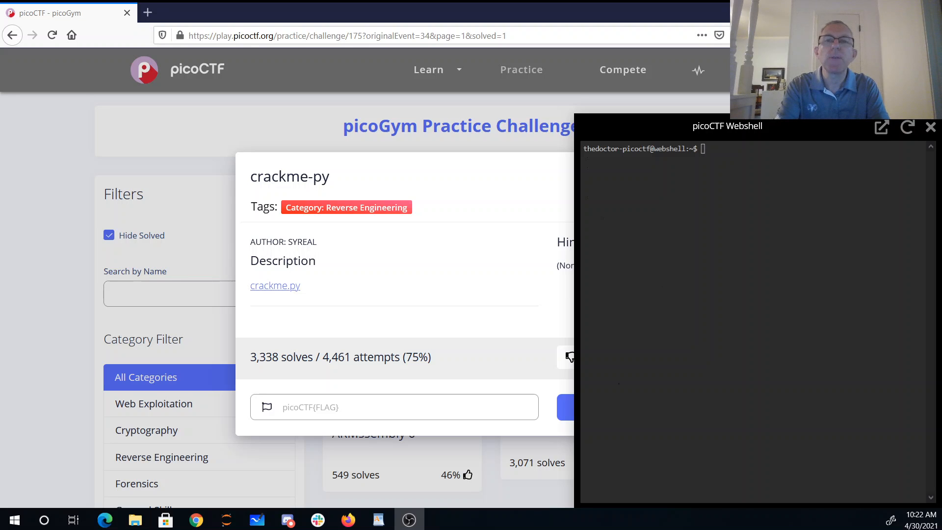
mouse_move(492, 236)
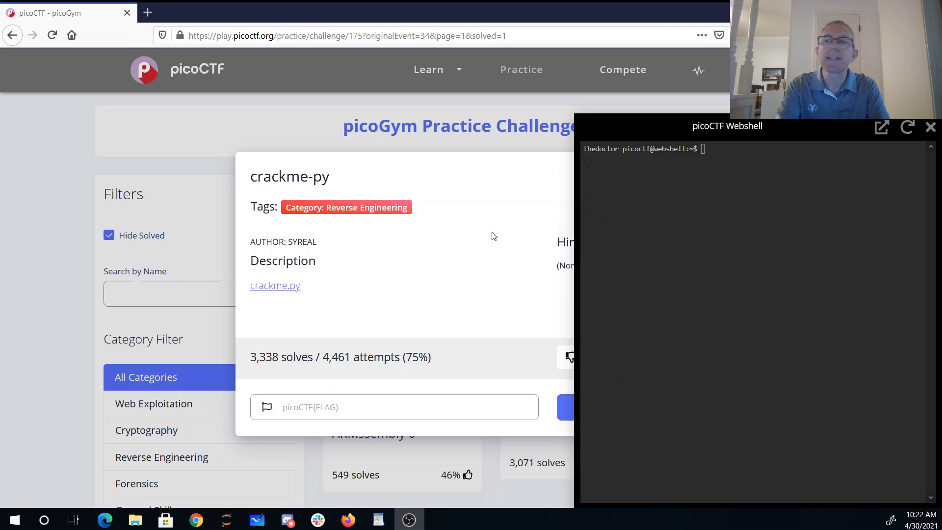
Step: Copy the crackme.py link and fetch it with wget from the mercury.picoctf.net URL
right_click(275, 285)
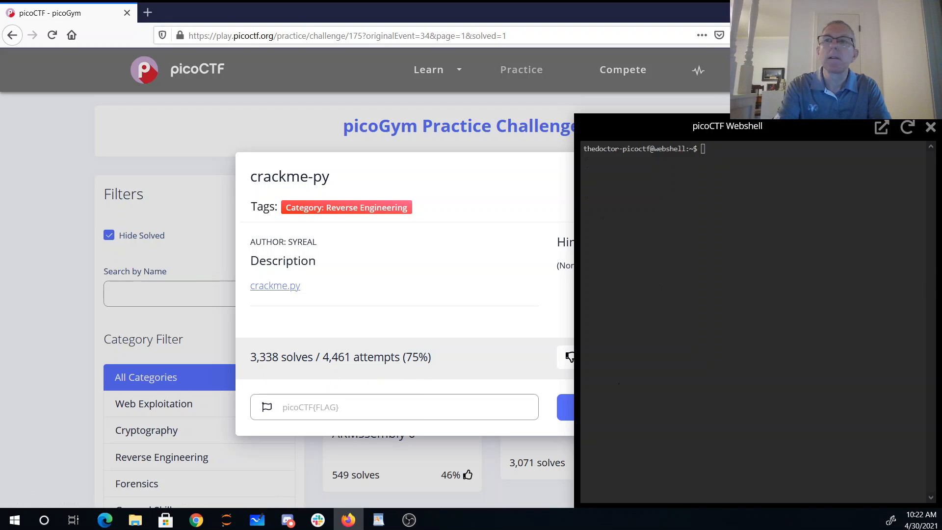
type("wget")
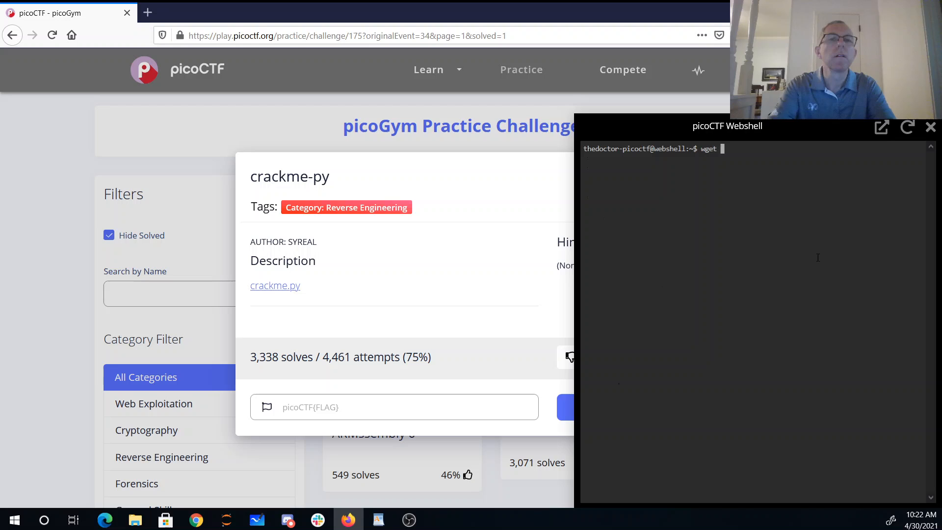
type("https://mercury.picoctf.net/static/2ff6c888060f14af5db1232e319547c9/crackme.py")
type("vi cra")
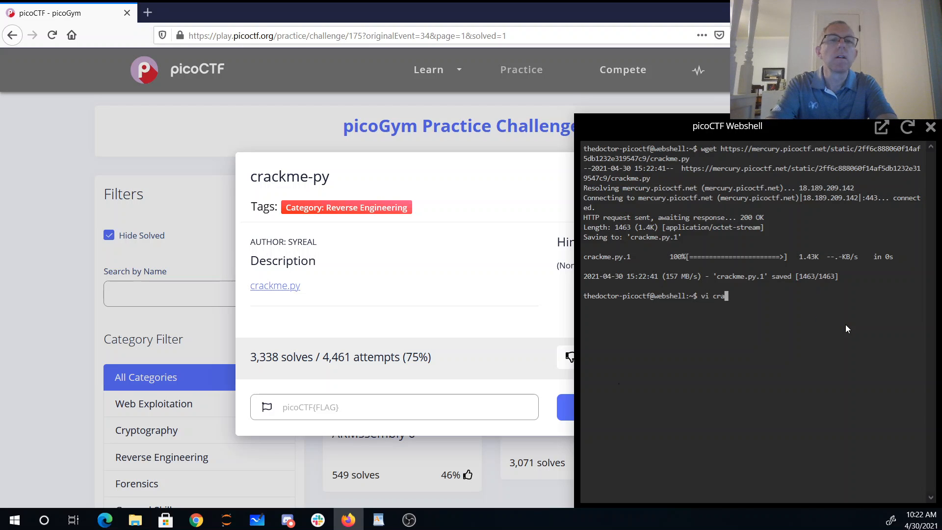
Step: View crackme.py in vi, scrolling through the code down to the final choose_greatest() call
key("Return")
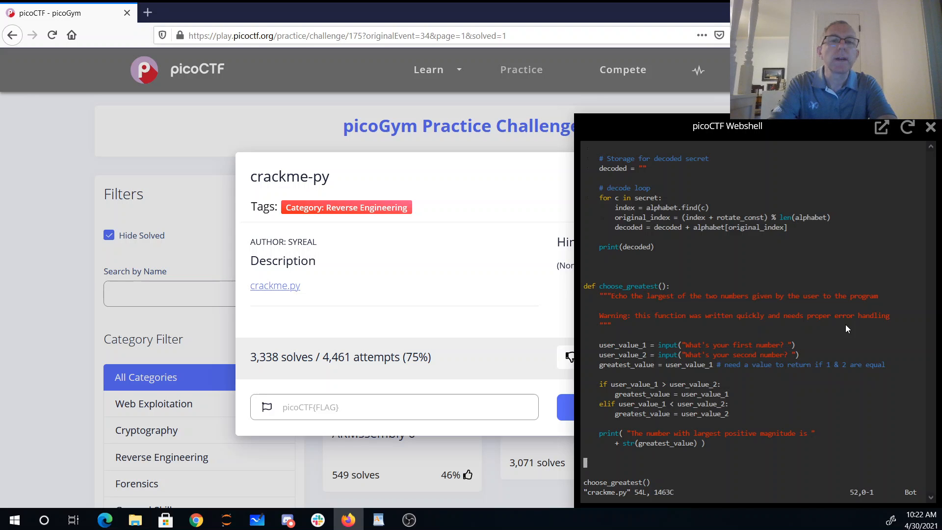
scroll("up", 3)
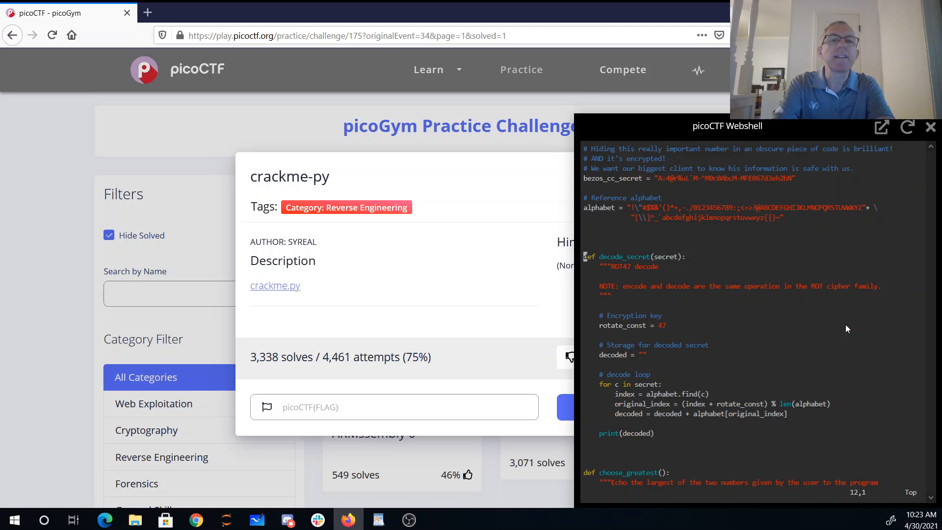
scroll("down", 3)
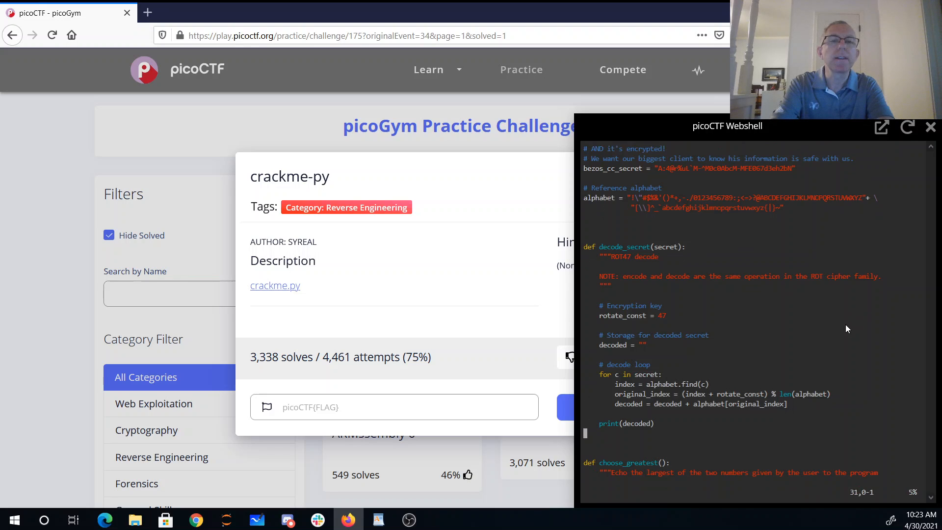
scroll("down", 3)
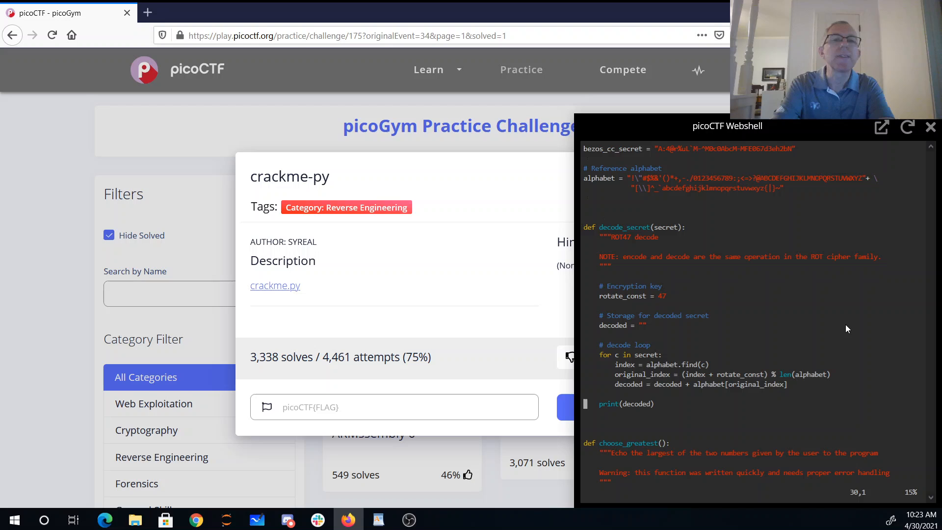
scroll("down", 3)
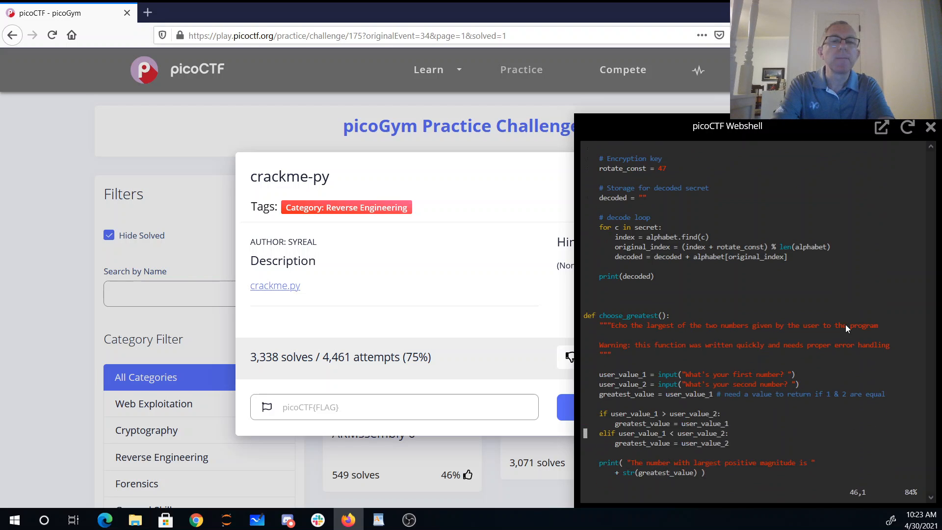
scroll("down", 3)
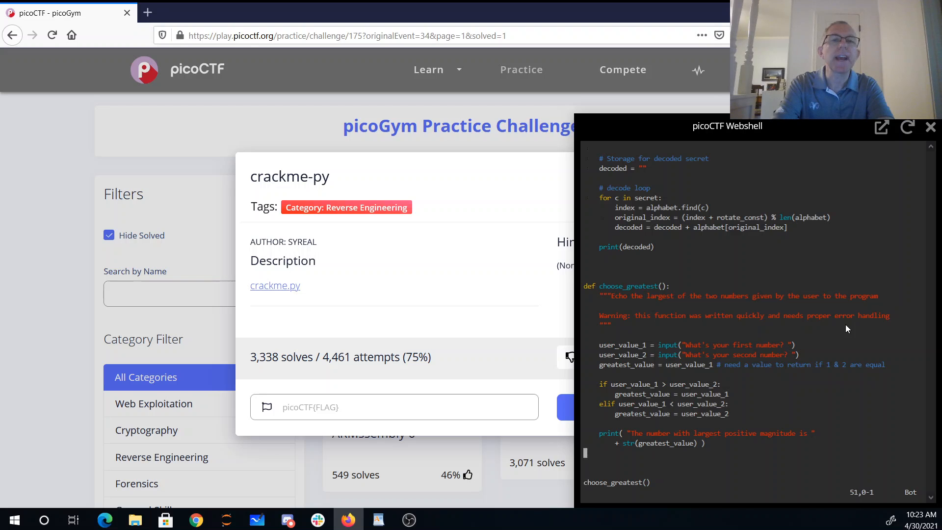
scroll("up", 3)
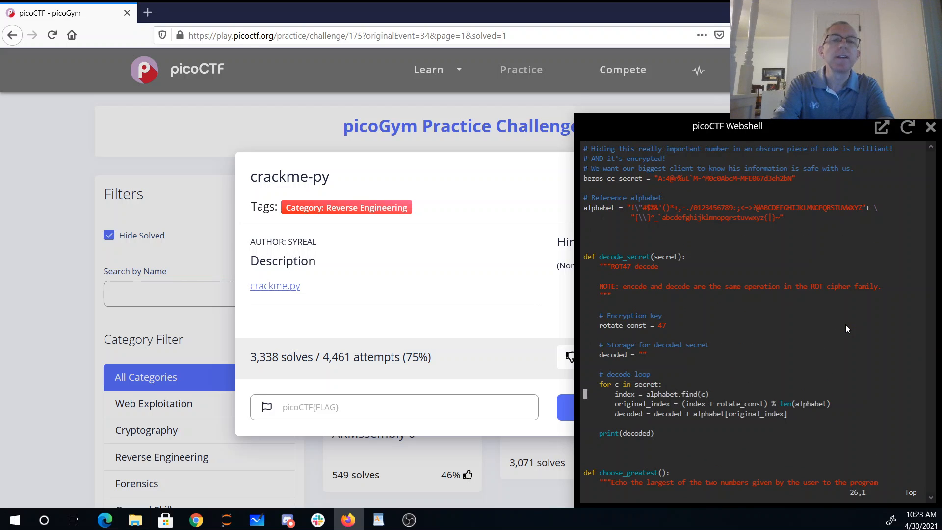
scroll("down", 3)
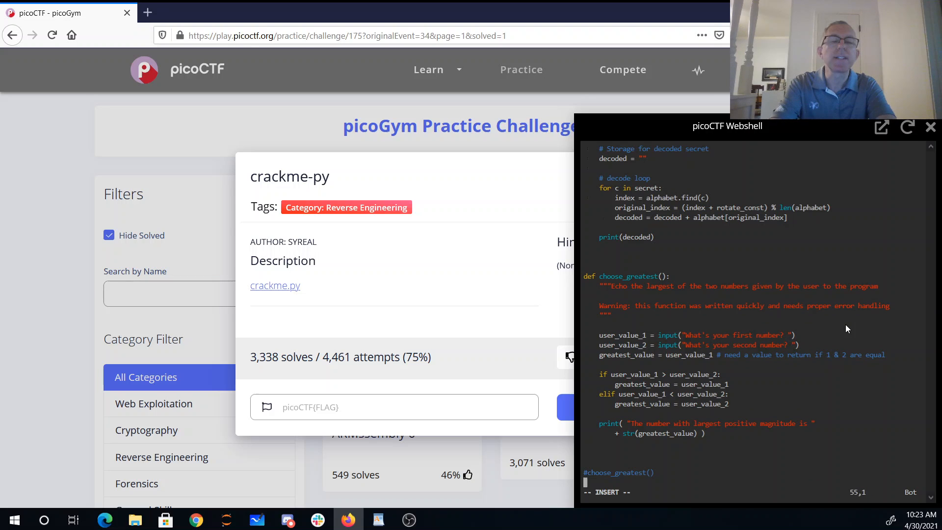
Step: Add the line decode_secret(bezos_cc_secret) at the end of crackme.py
type("decode_se")
type("py")
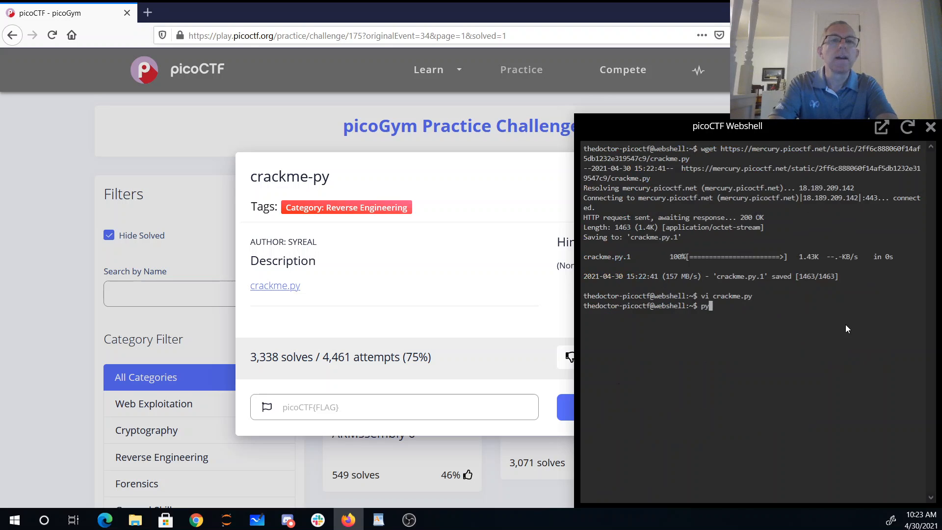
Step: Run python crackme.py so the decoded picoCTF flag is printed
type("thon crackme.")
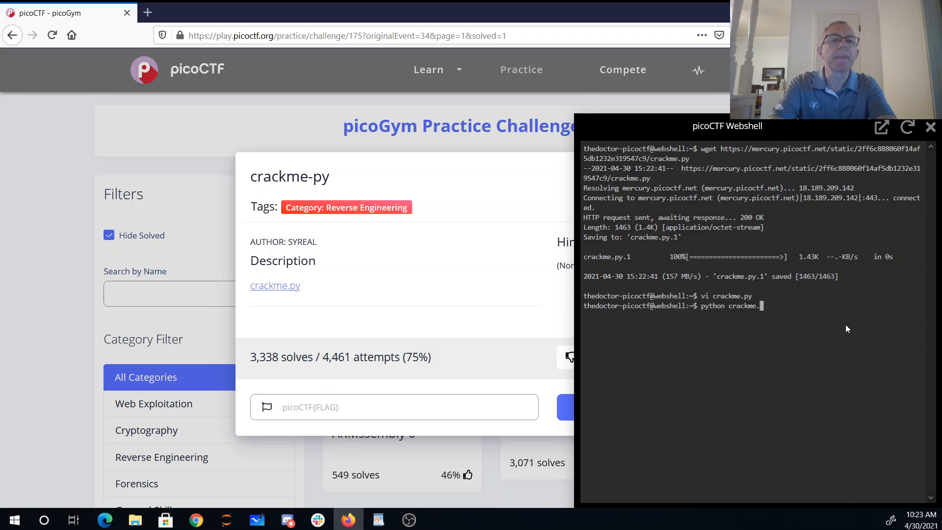
key("Return")
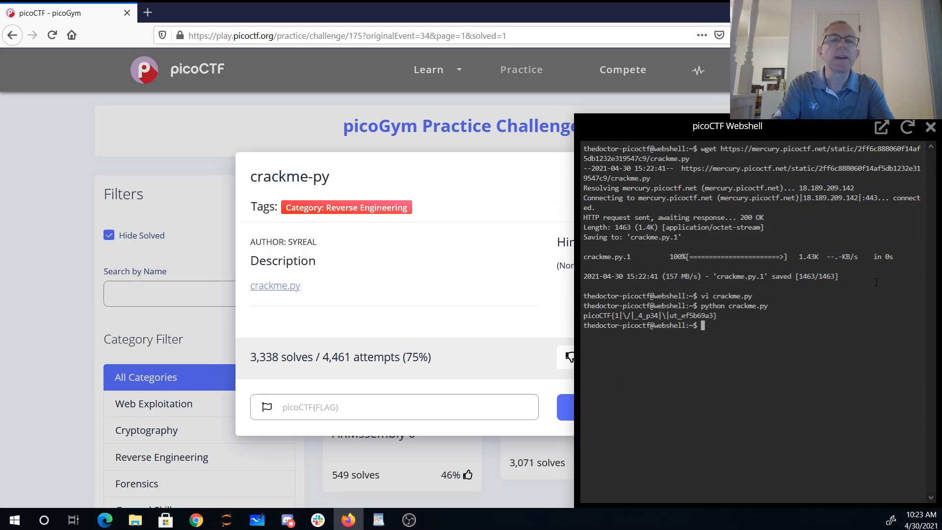